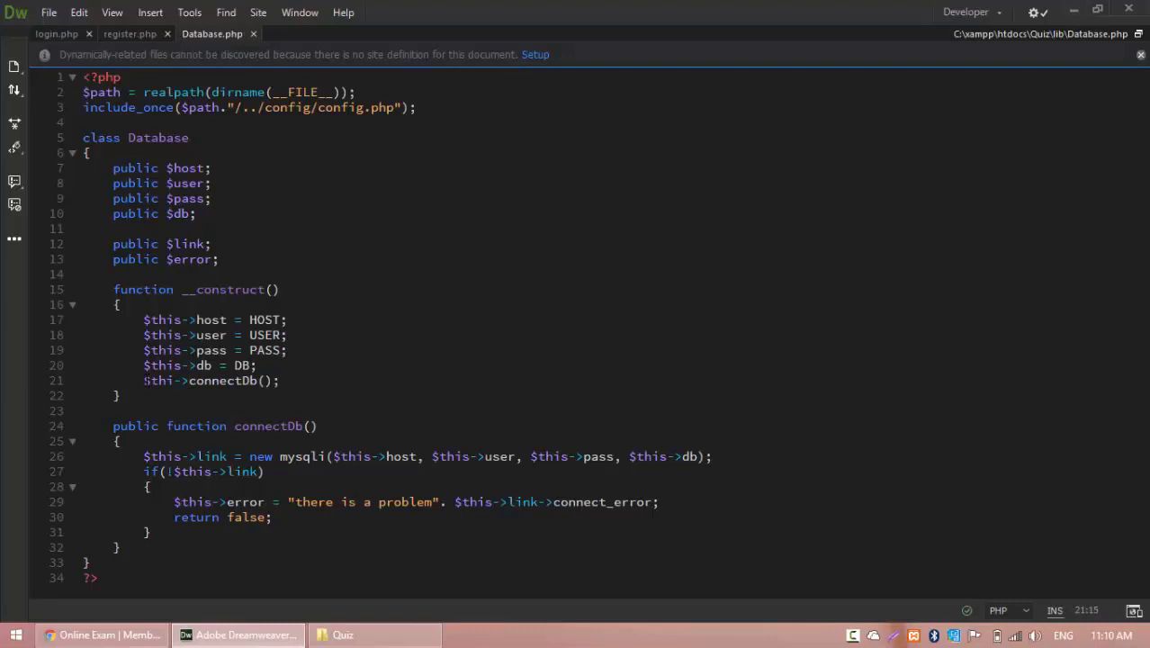
Step: Review custom.js, then start a new PHP document from the File menu
left_click(56, 32)
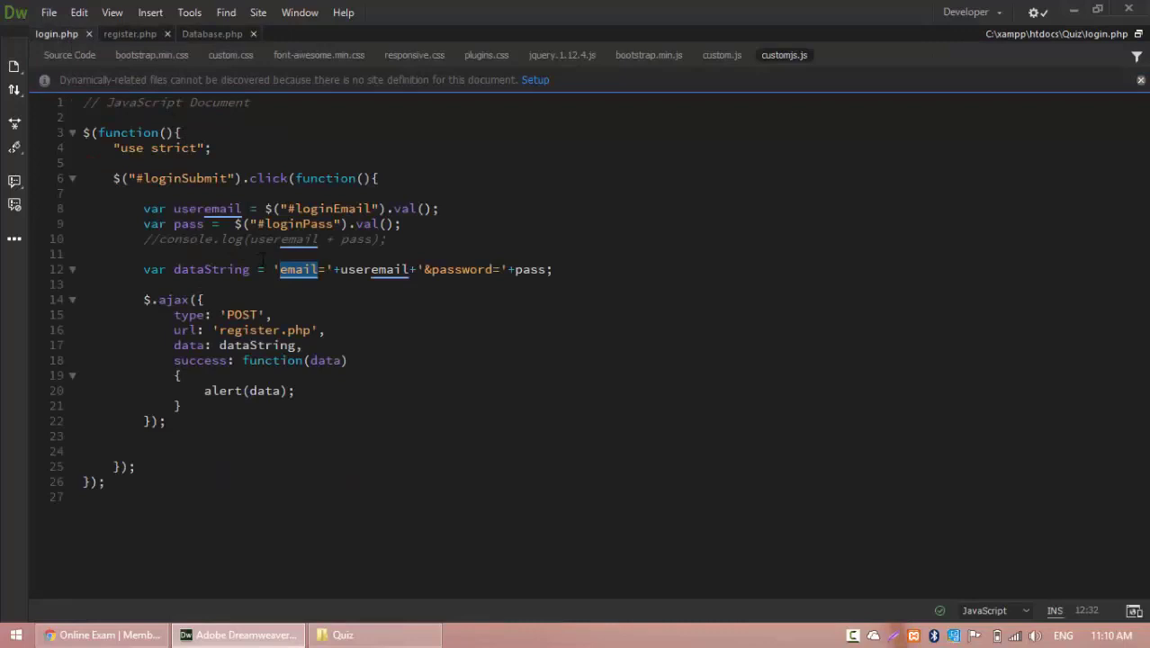
left_click(130, 32)
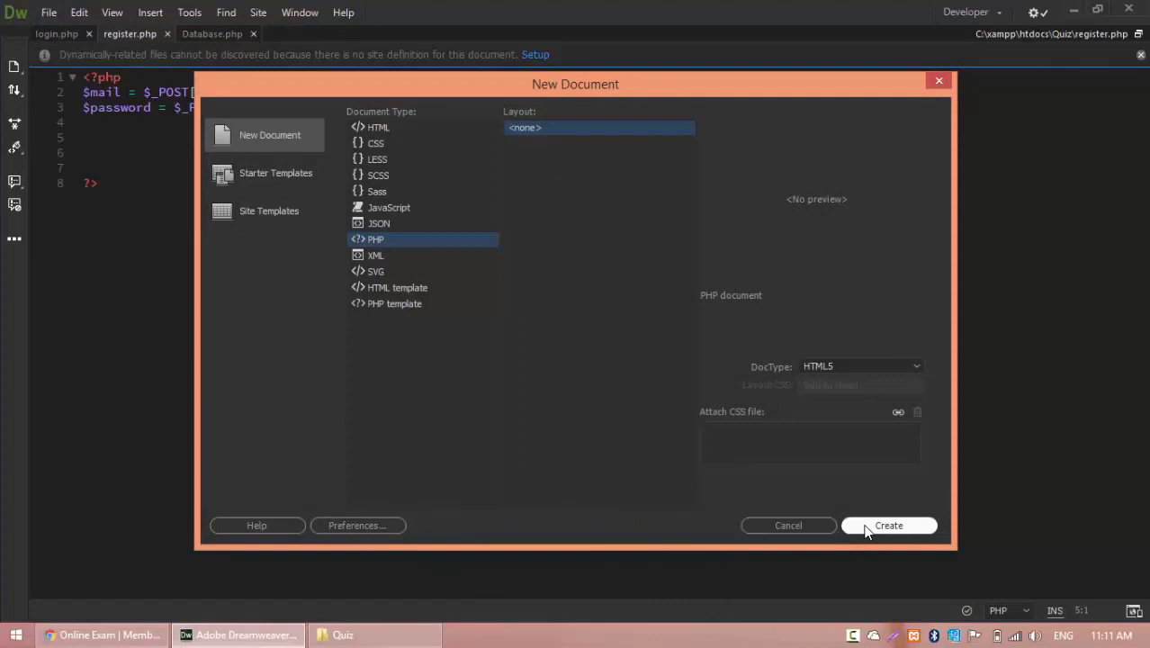
Step: Create the PHP document with an empty 'class User {}' and begin saving it
left_click(889, 525)
type("<?php ?>")
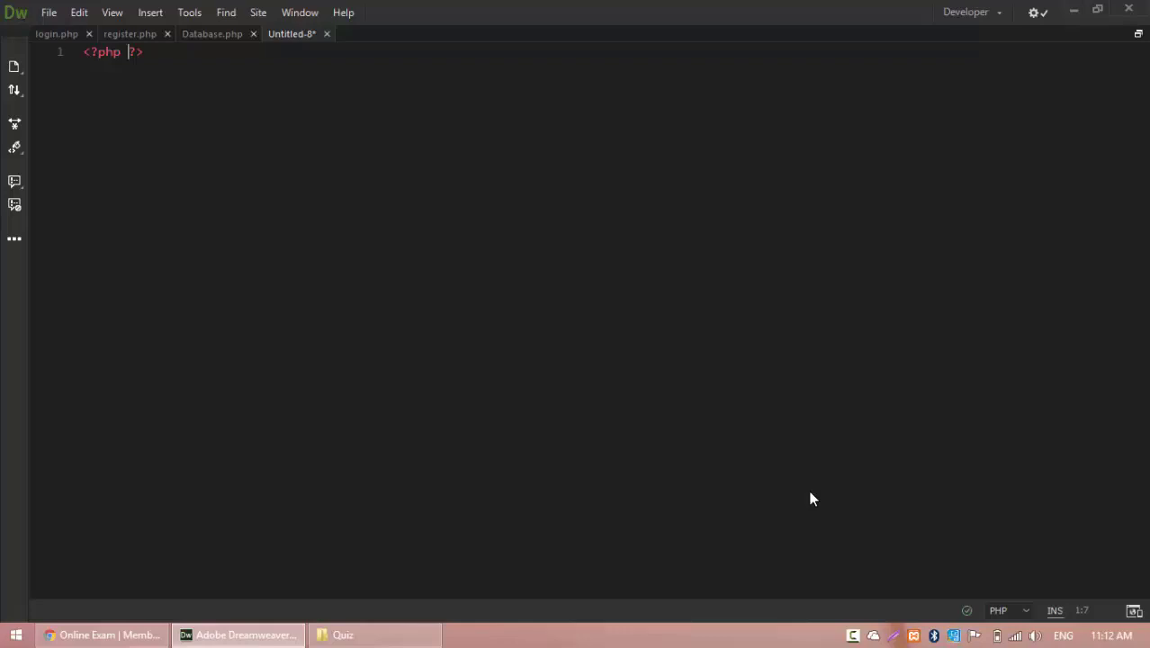
type("User")
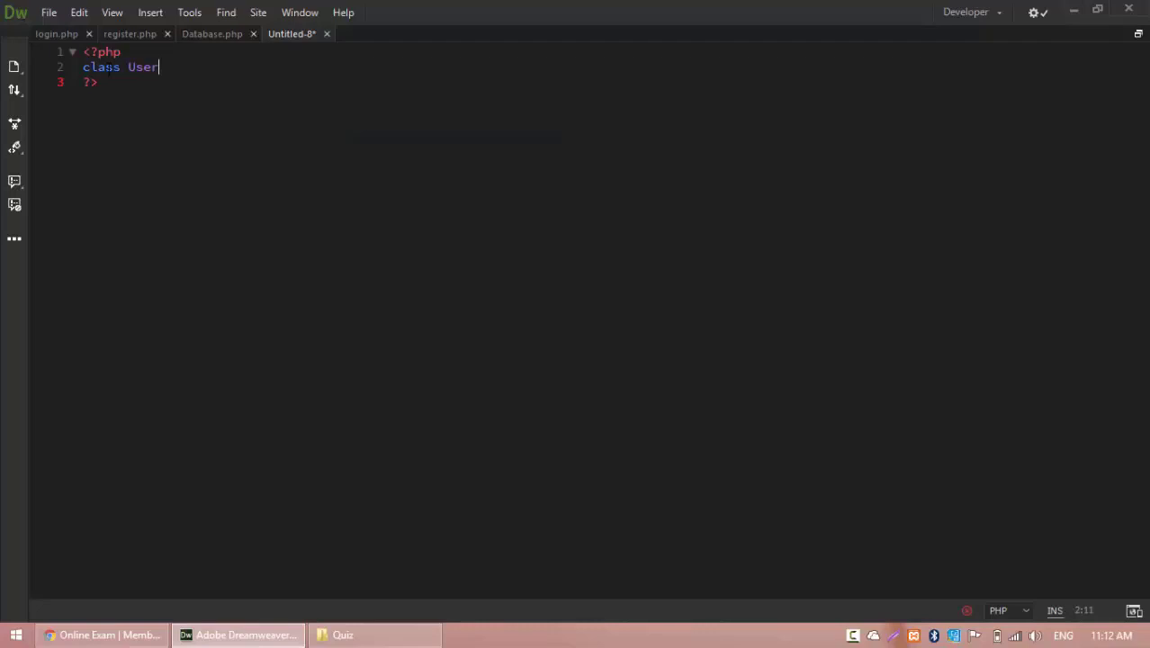
key("ctrl+s")
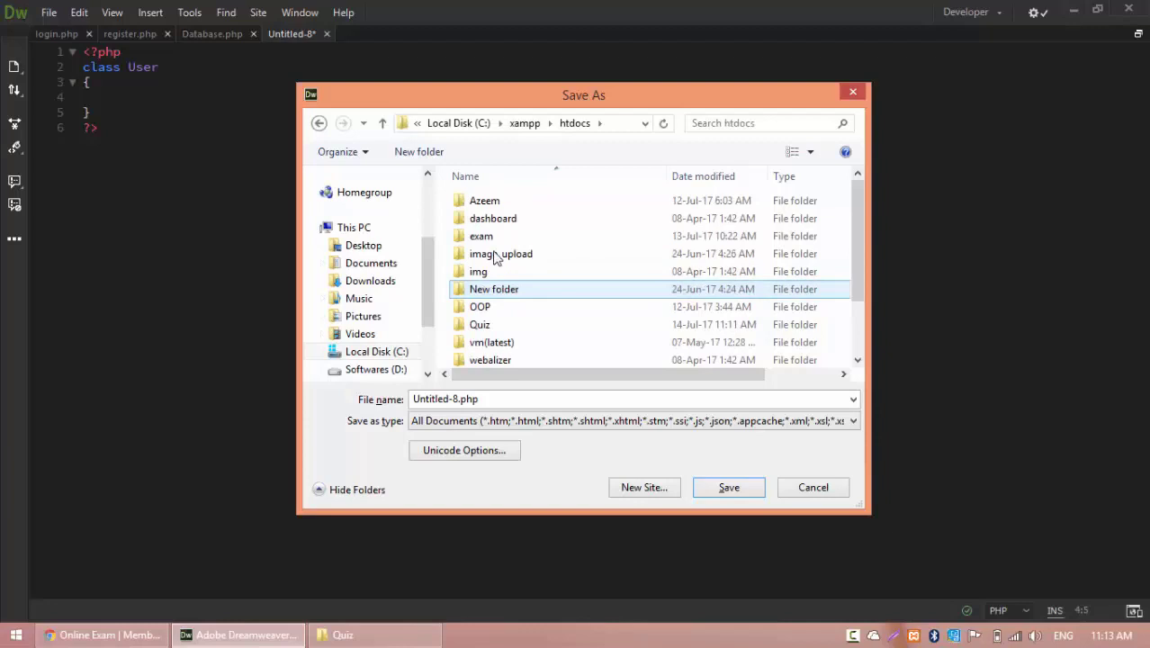
Step: Save the file as User.php in the Quiz project's classes folder
double_click(478, 323)
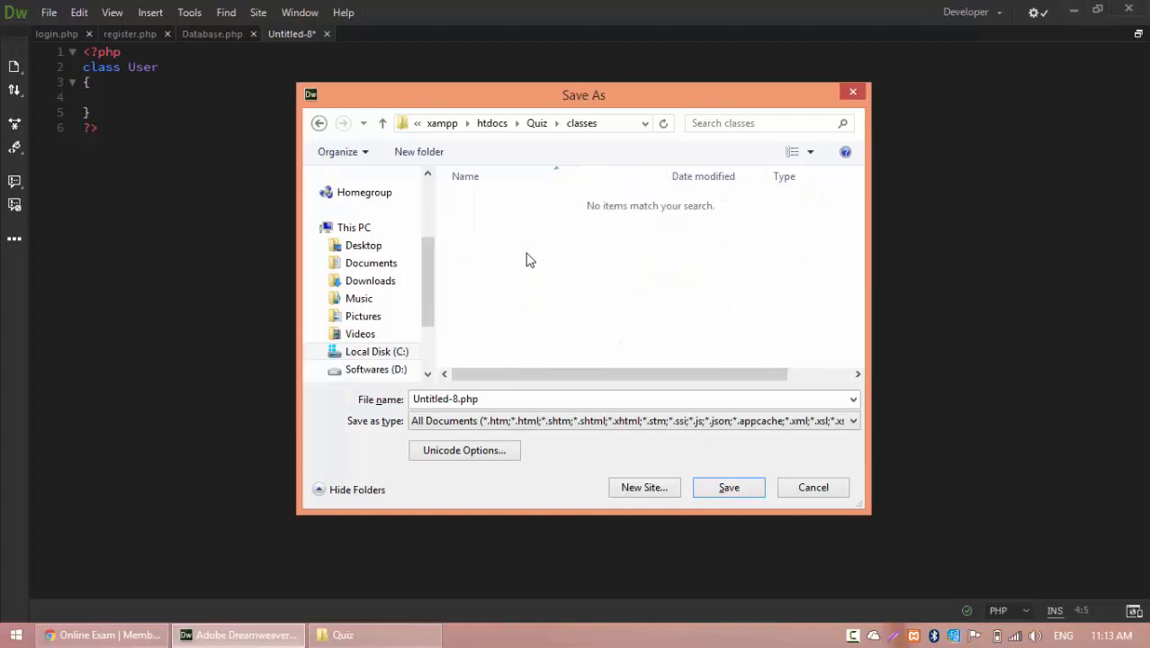
left_click(727, 486)
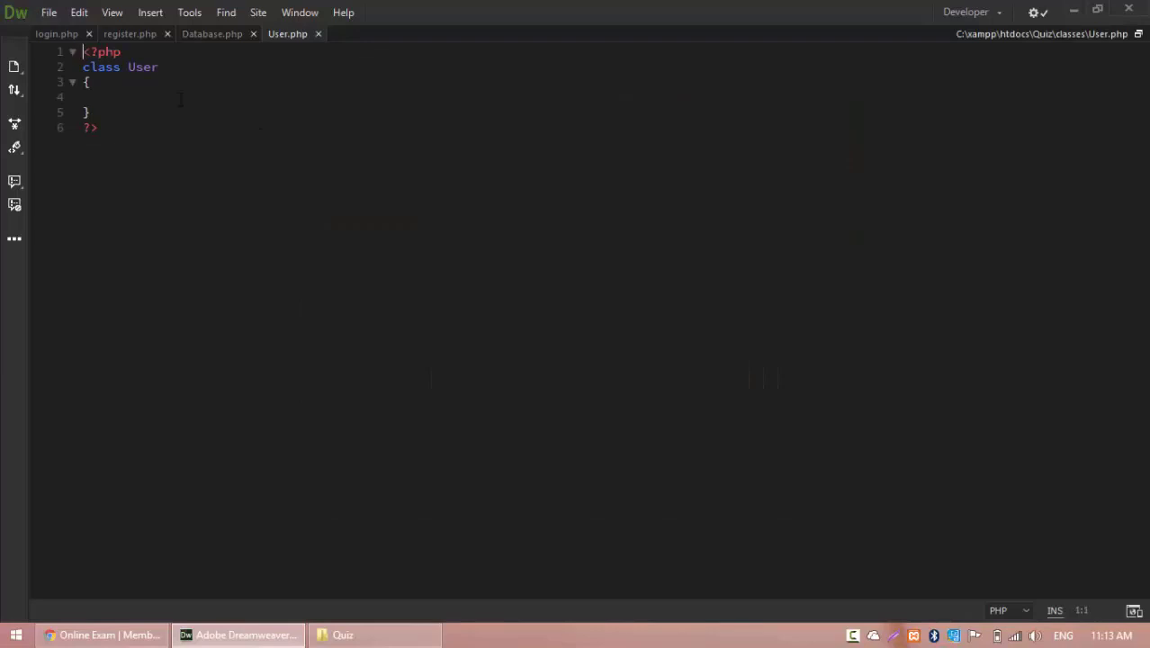
Step: Add public $db and a __construct() assigning $this->db = new Database()
type("function")
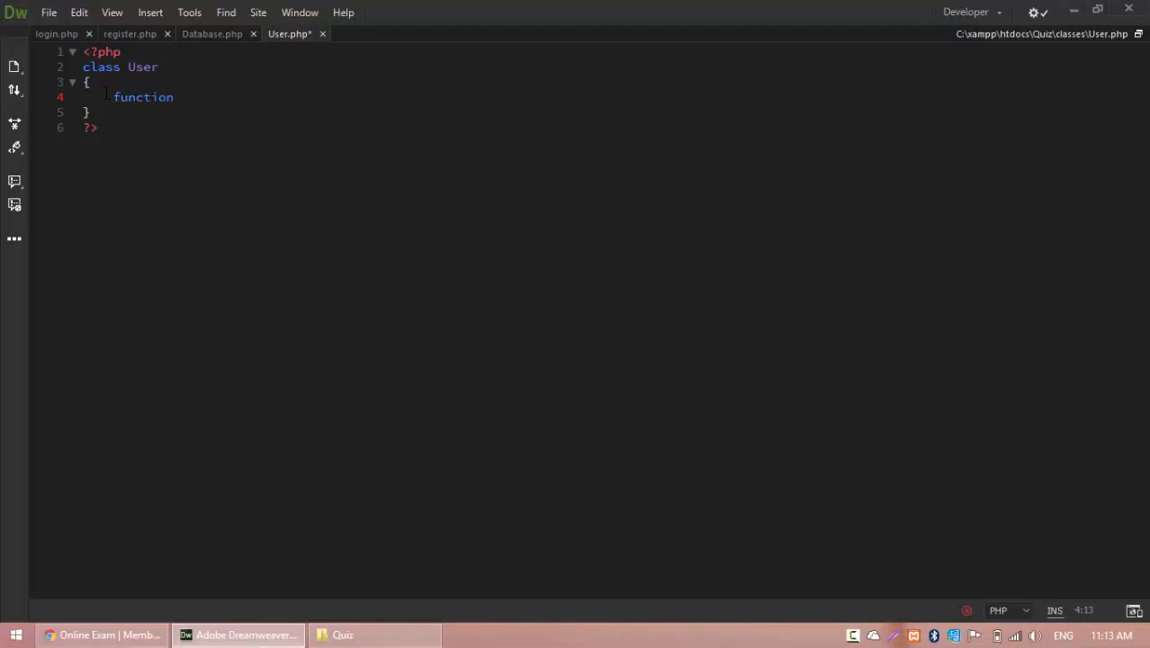
type("__")
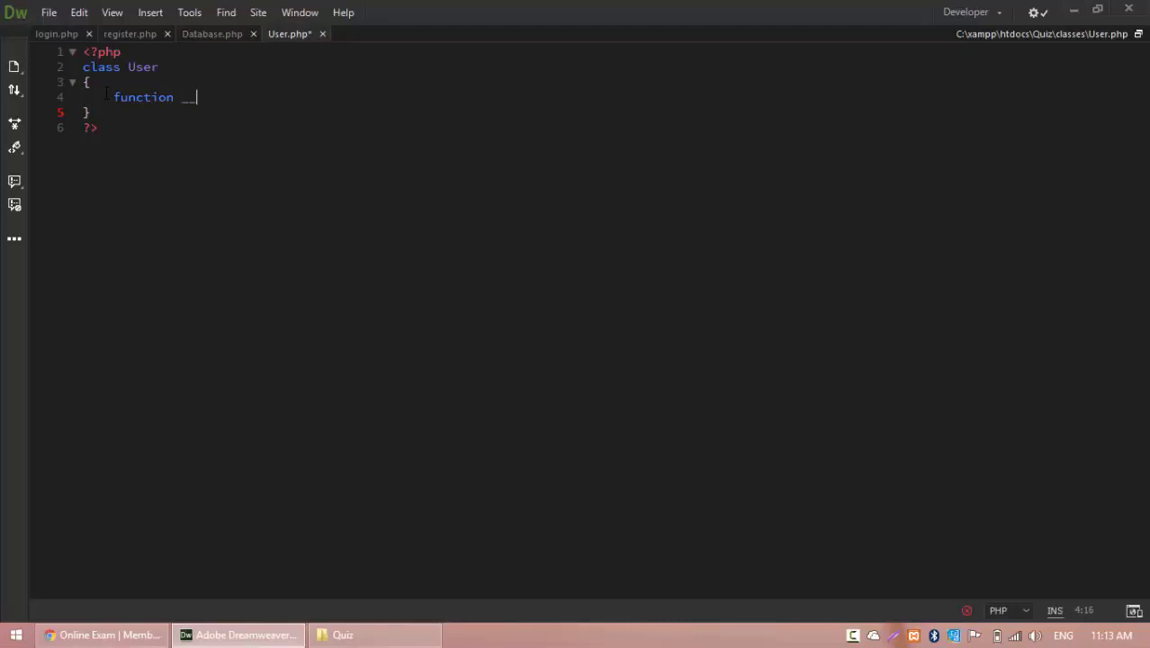
type("construct()")
type("{")
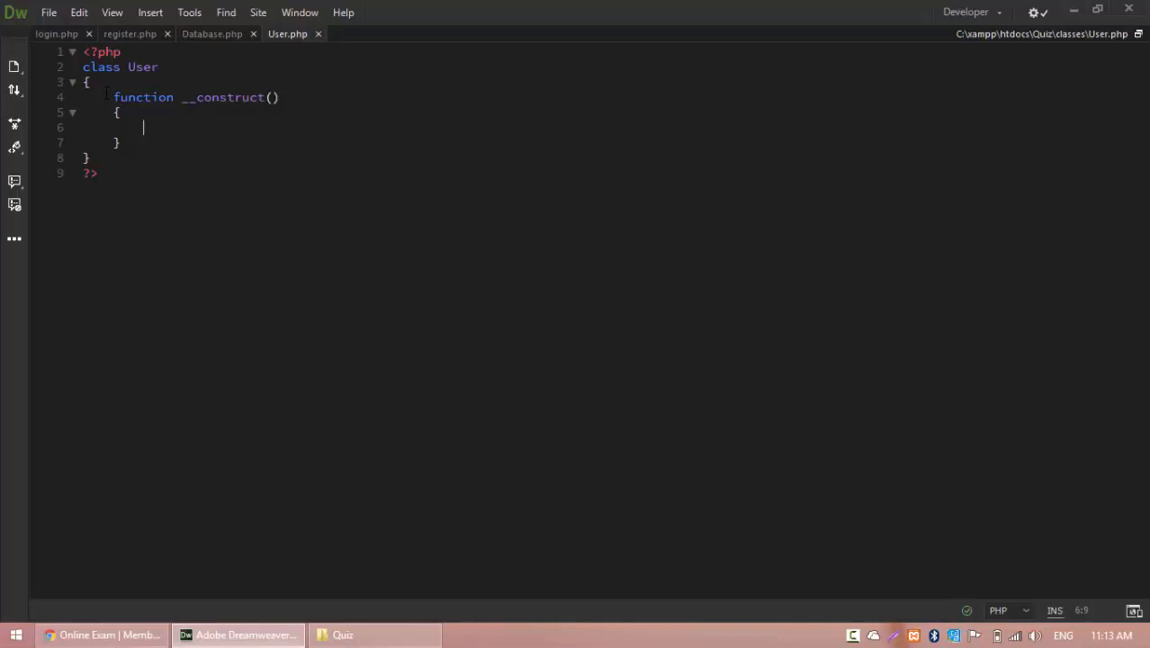
type("new Database();")
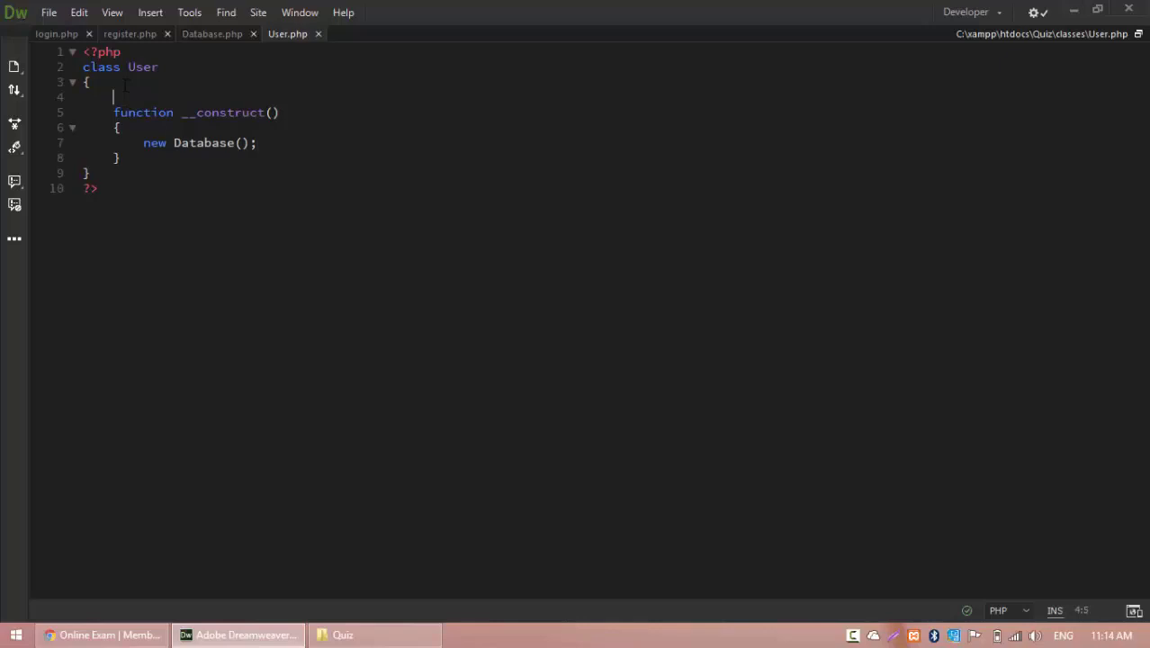
type("public $db;")
left_click(171, 142)
type("$this->db = ")
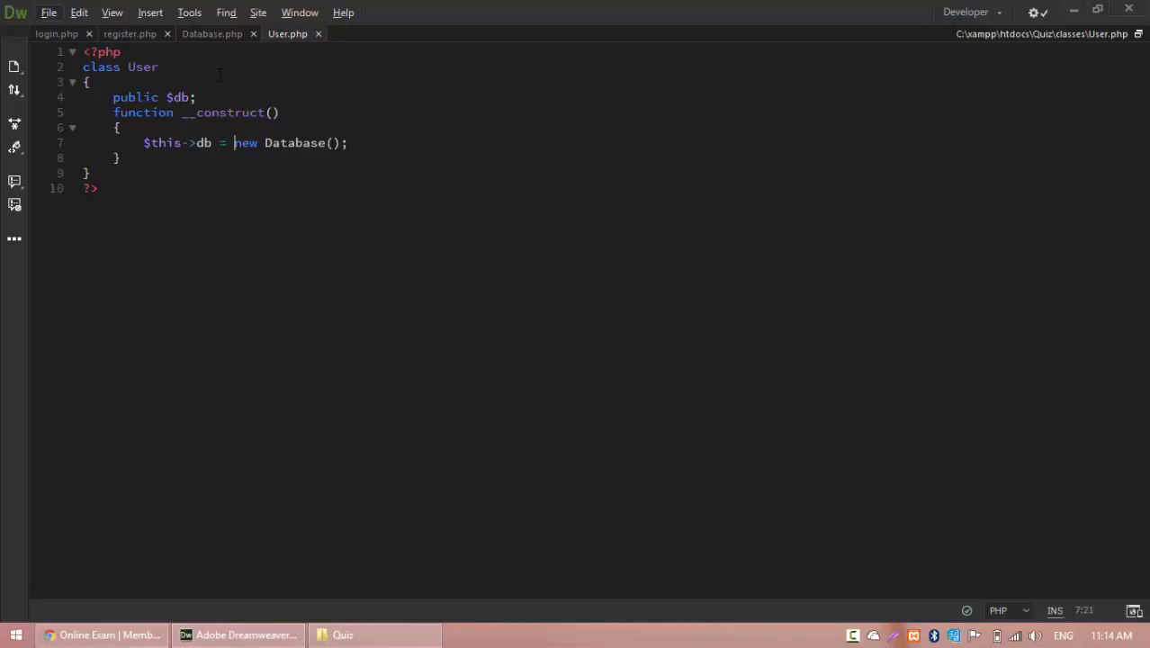
double_click(293, 142)
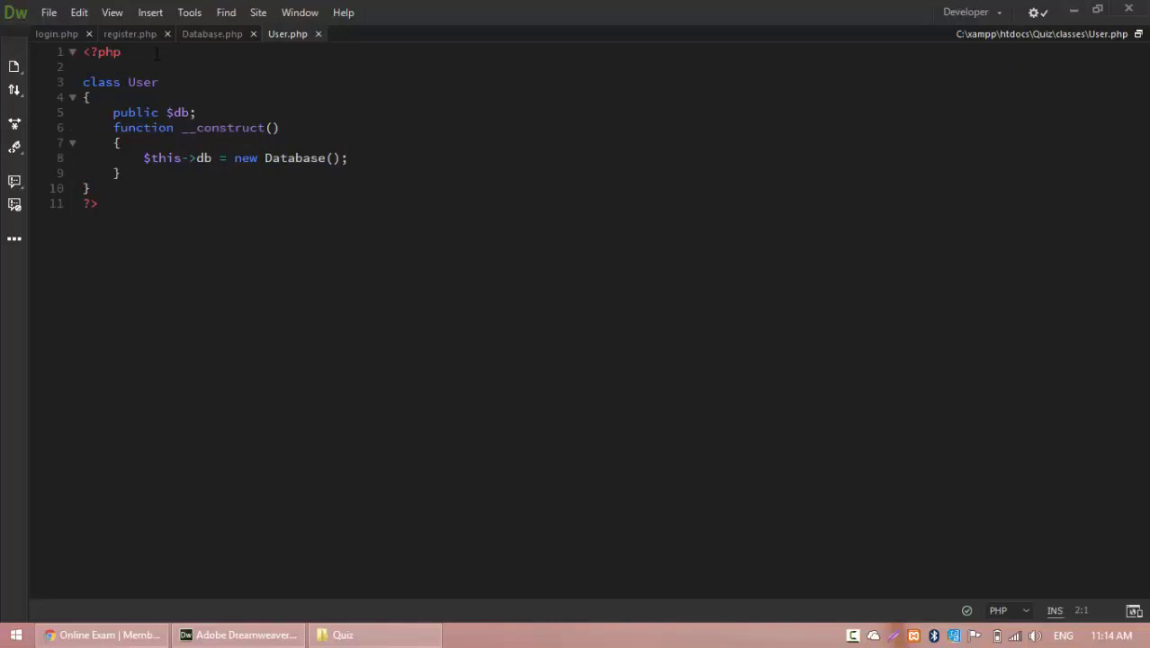
Step: Copy the realpath/include_once lines into User.php pointing at lib/Database.php
left_click(213, 32)
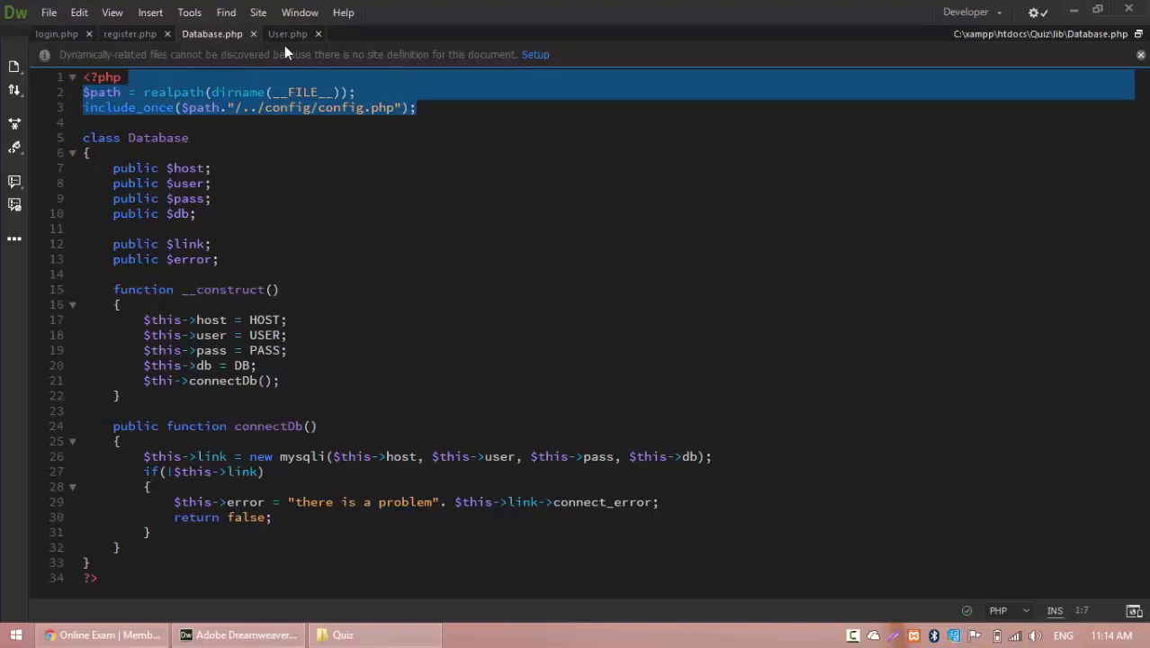
left_click(288, 32)
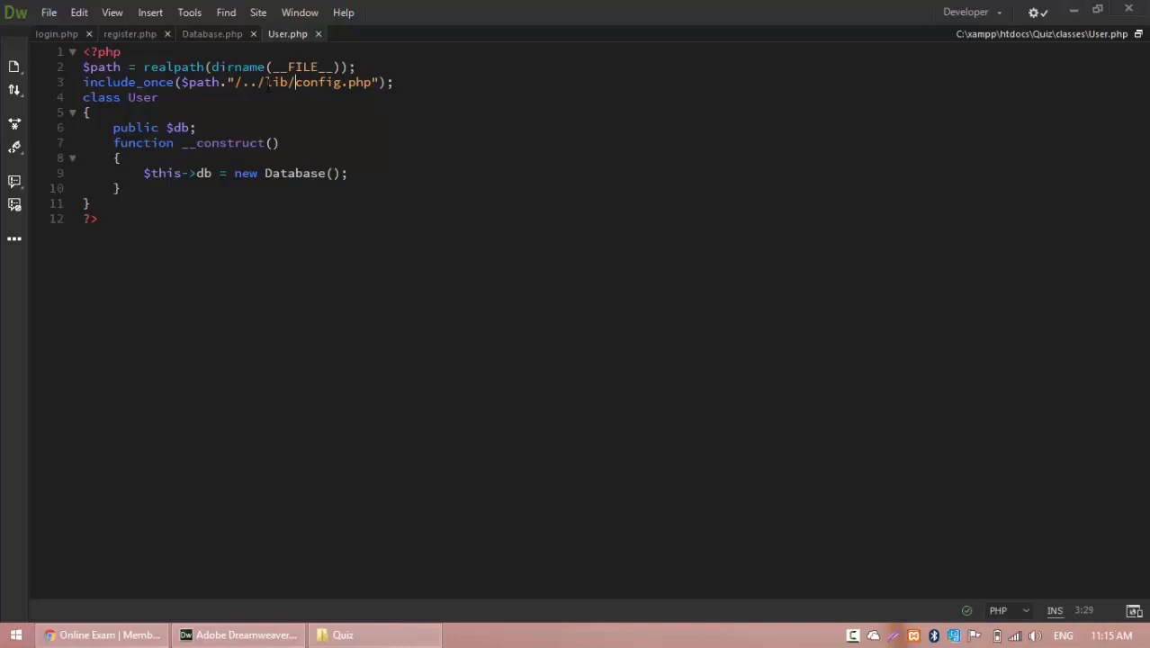
type("Database.php")
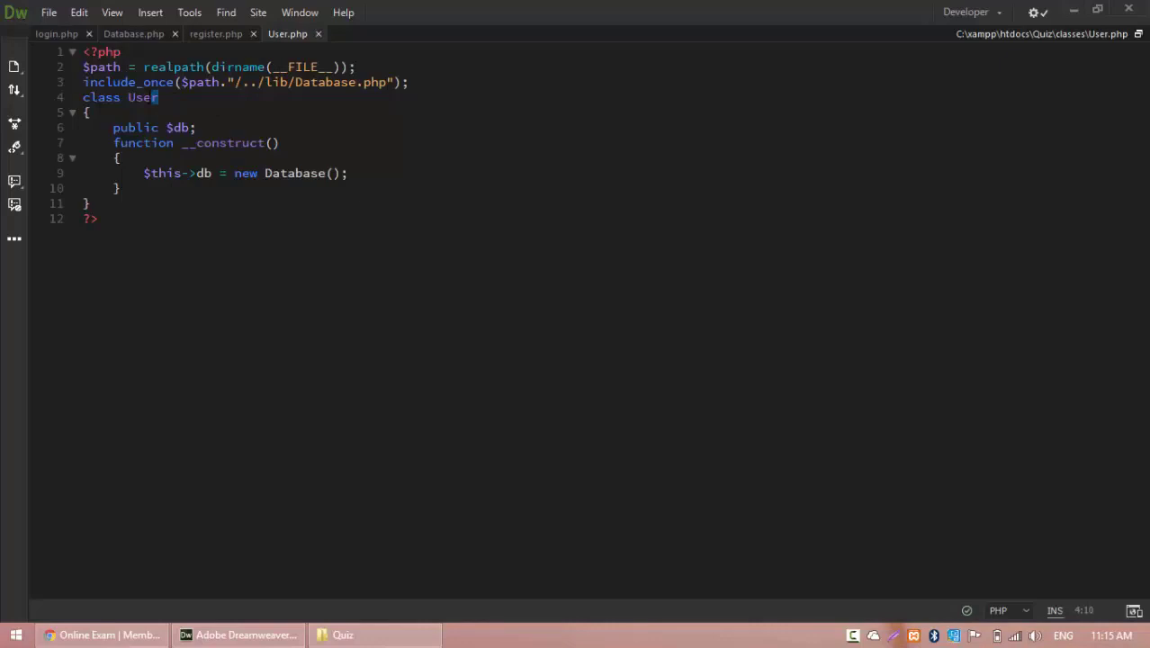
left_click(216, 33)
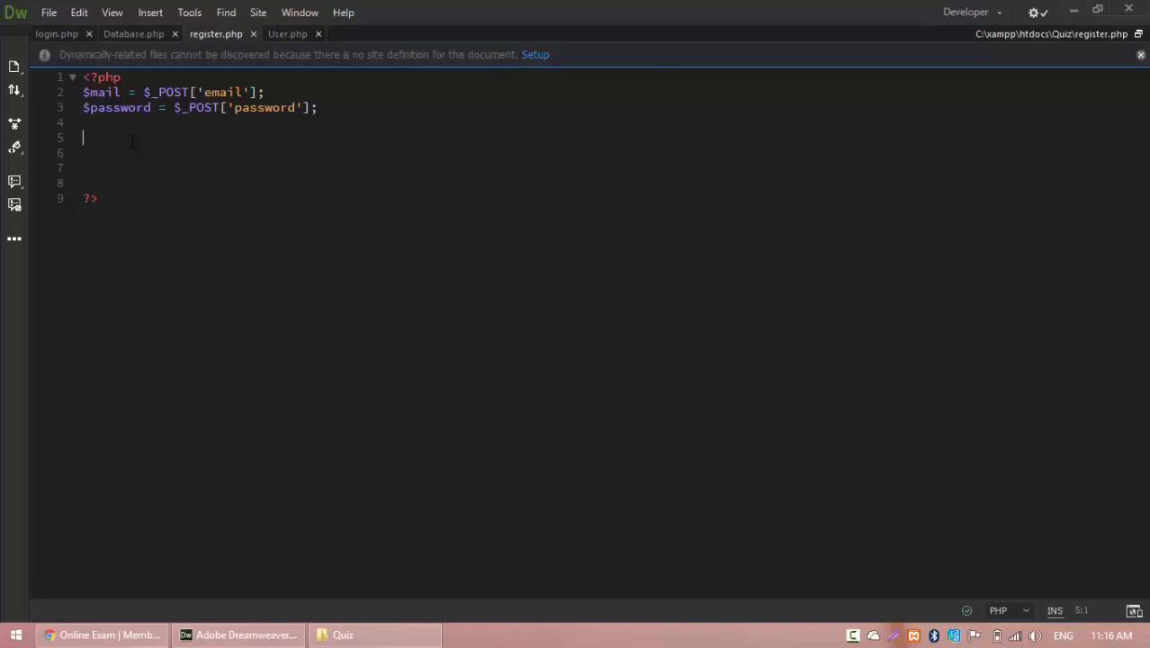
Step: In register.php add $usr = new User(); with a blank line after <?php
type("new User()")
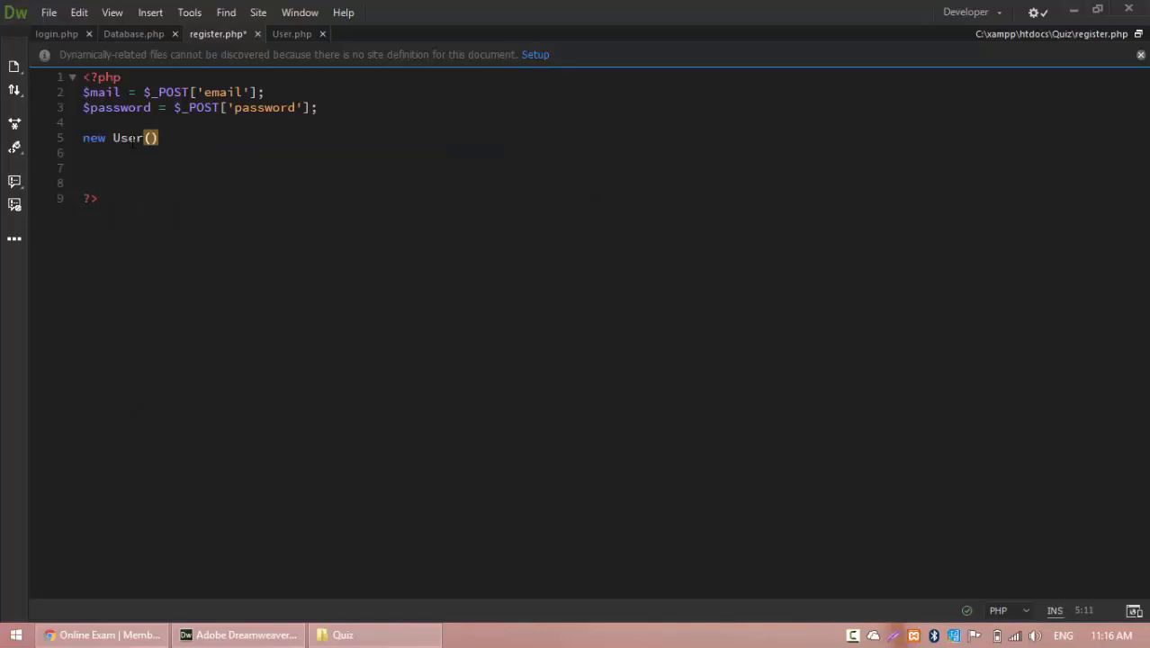
type("$usr =")
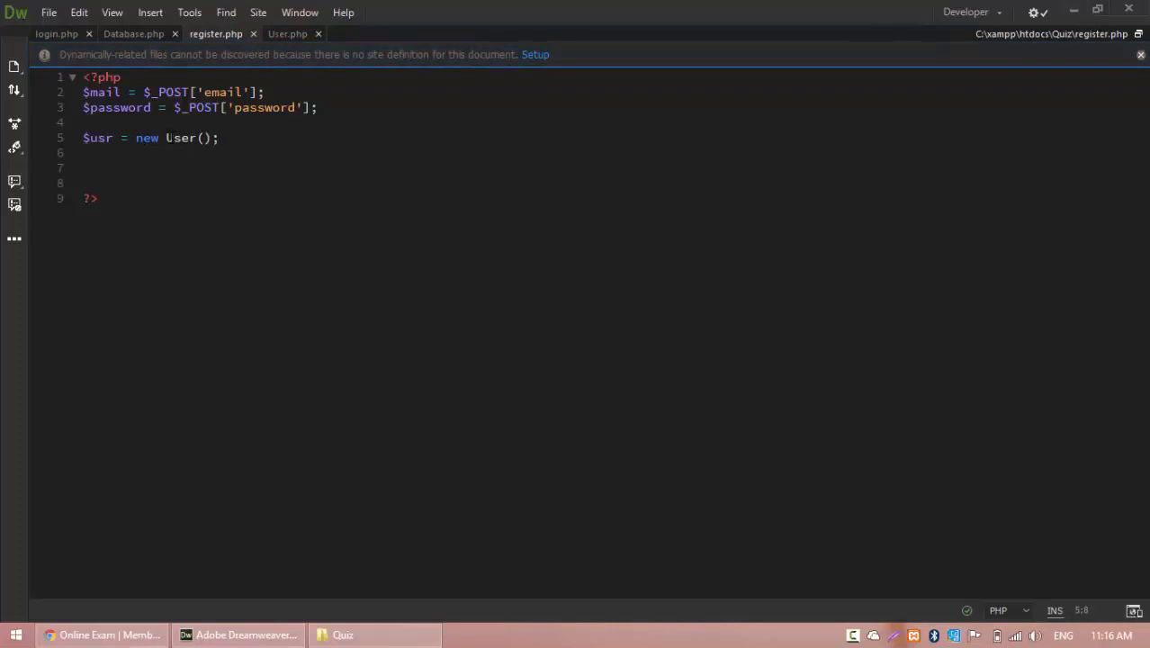
key("Return")
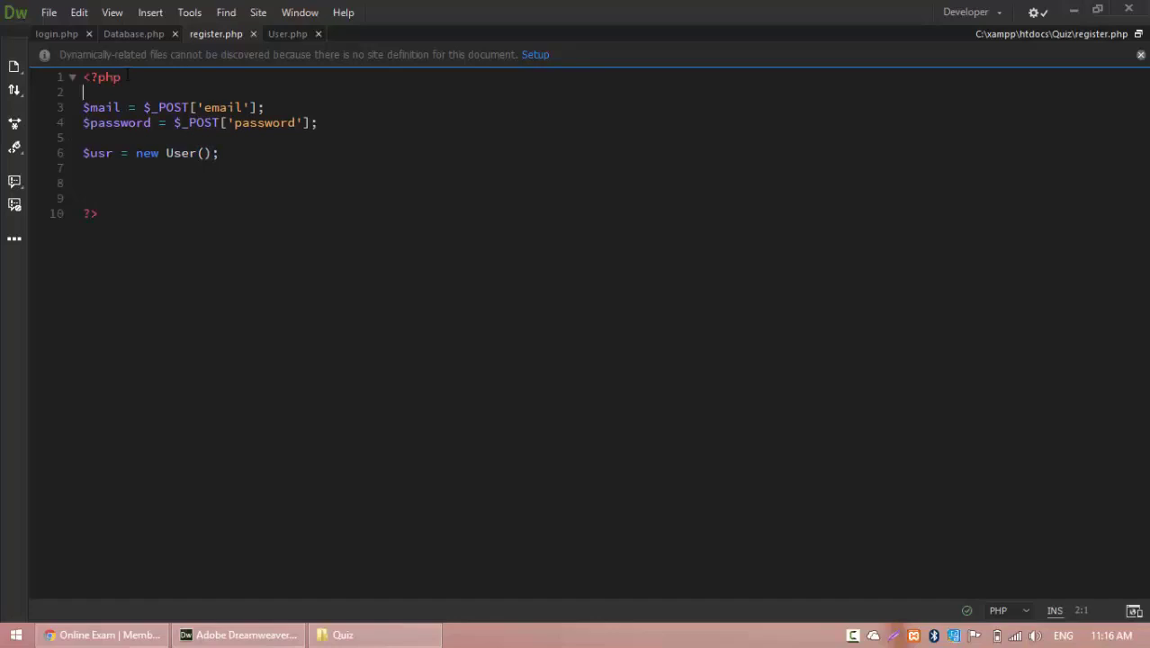
left_click(133, 33)
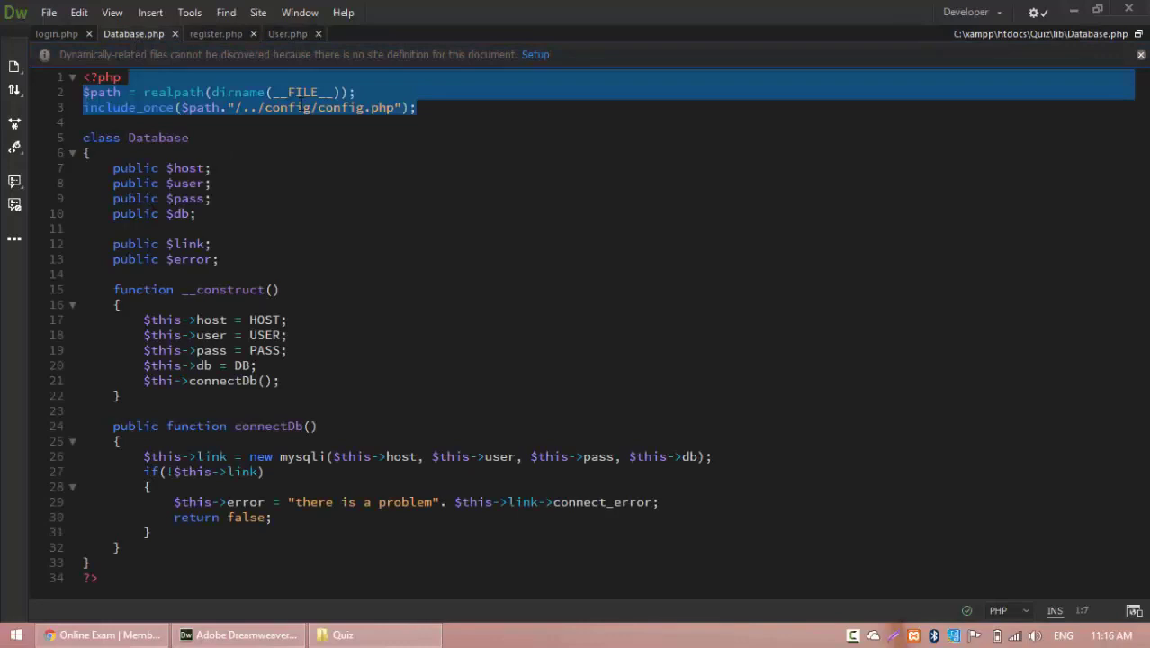
Step: Paste the include lines into register.php with the path classes/User.php
left_click(216, 32)
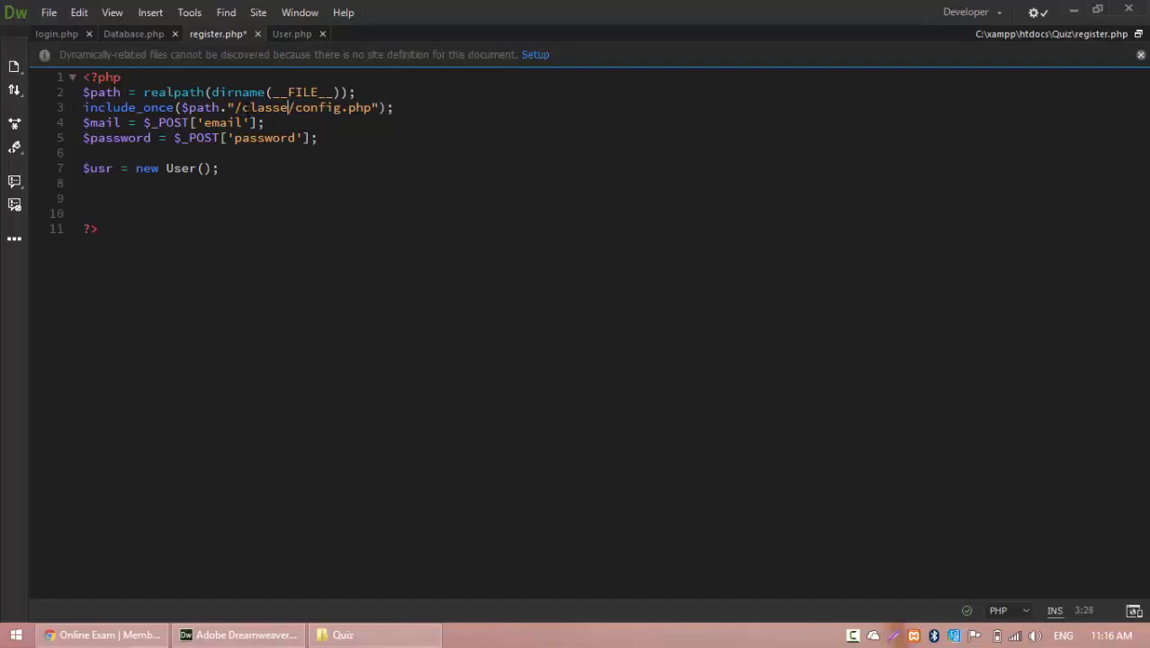
type("classes/User.php")
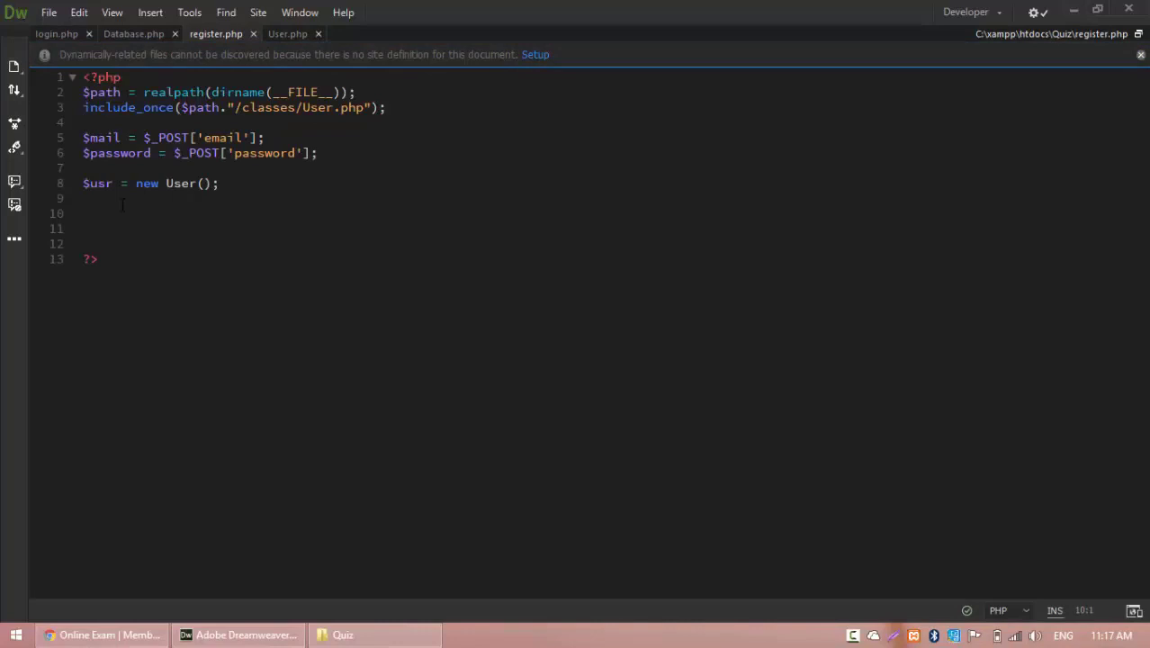
left_click(288, 32)
type("$")
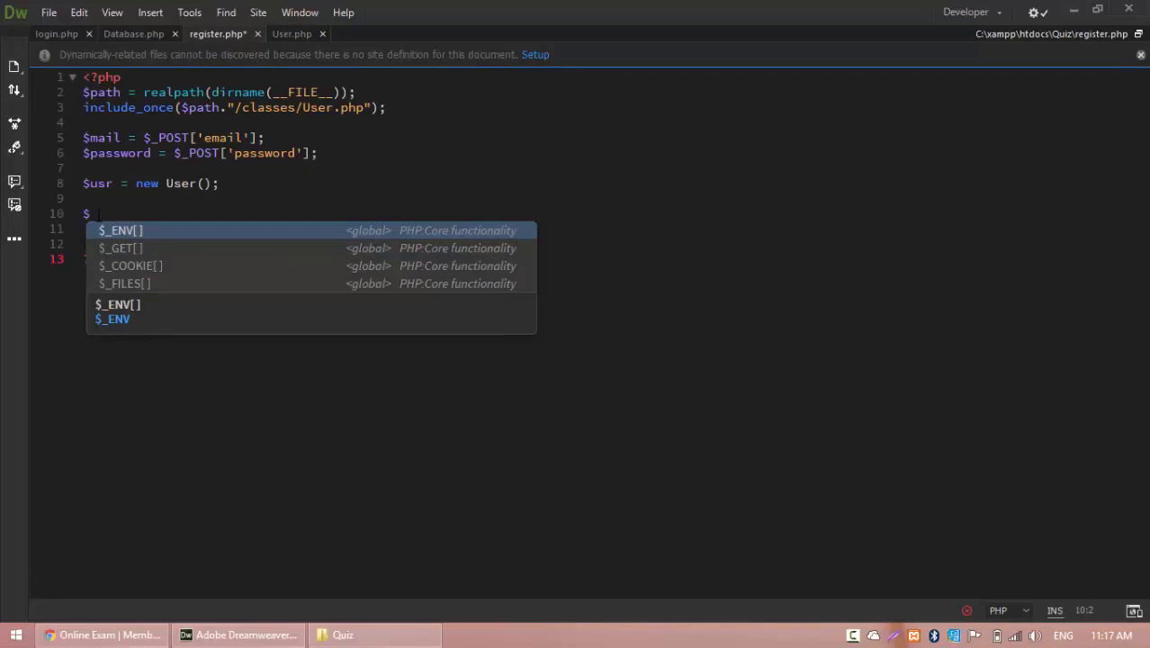
Step: Add the call $usr->userLogin($mail, $password); in register.php
type("usr->")
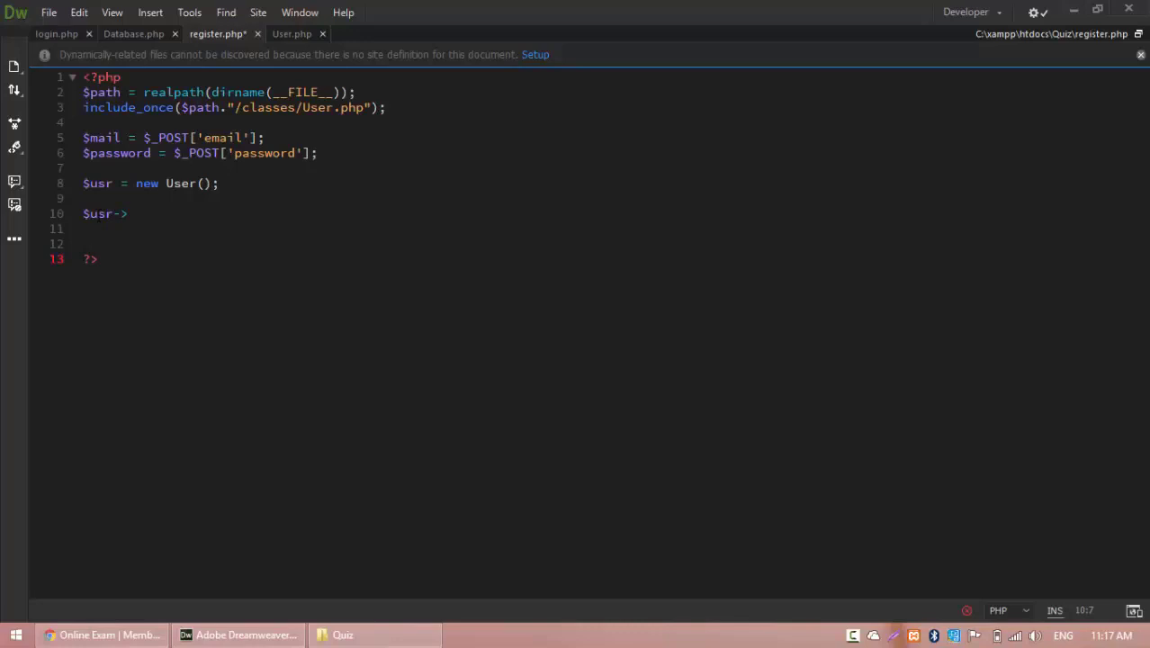
type("userLogin()")
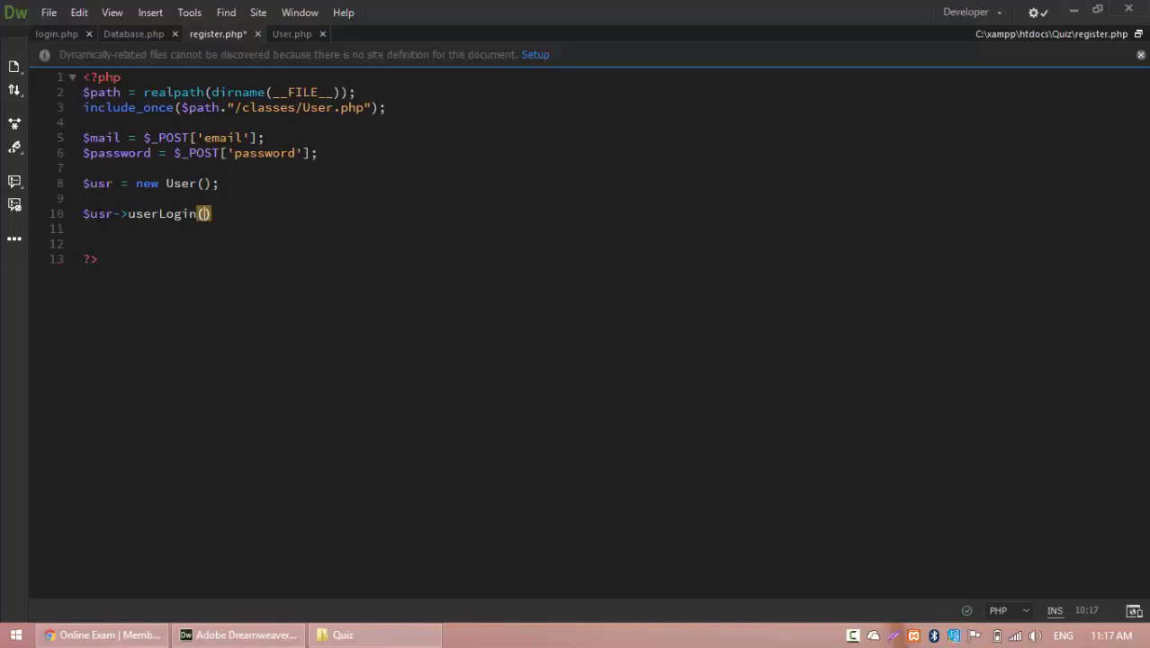
double_click(101, 136)
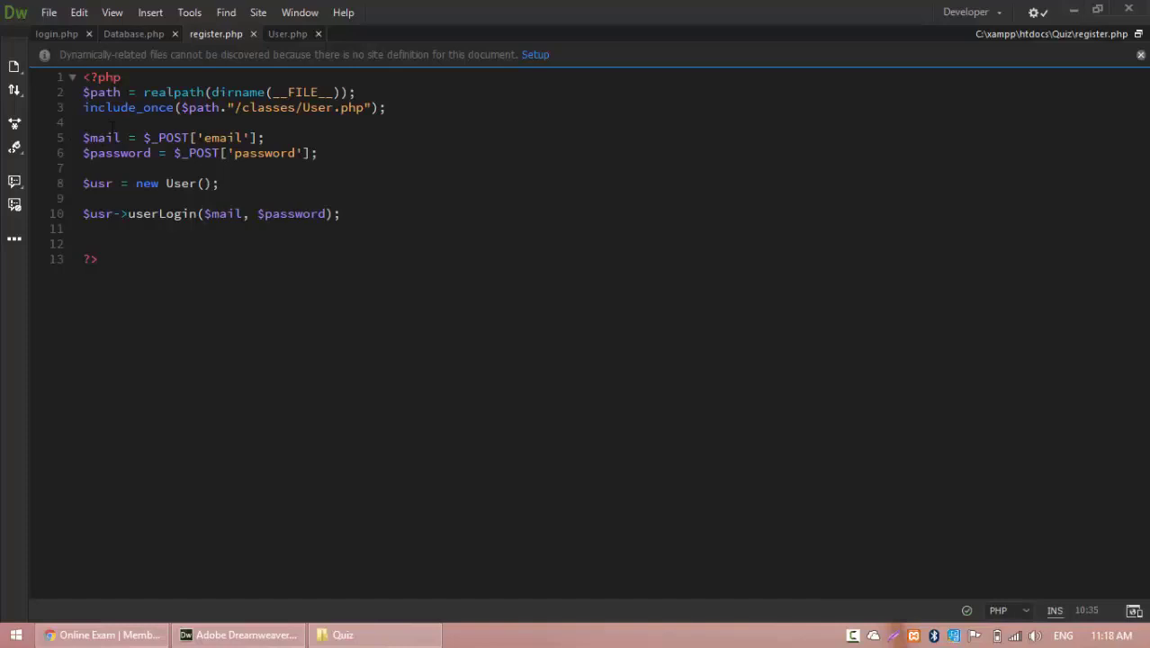
left_click(288, 32)
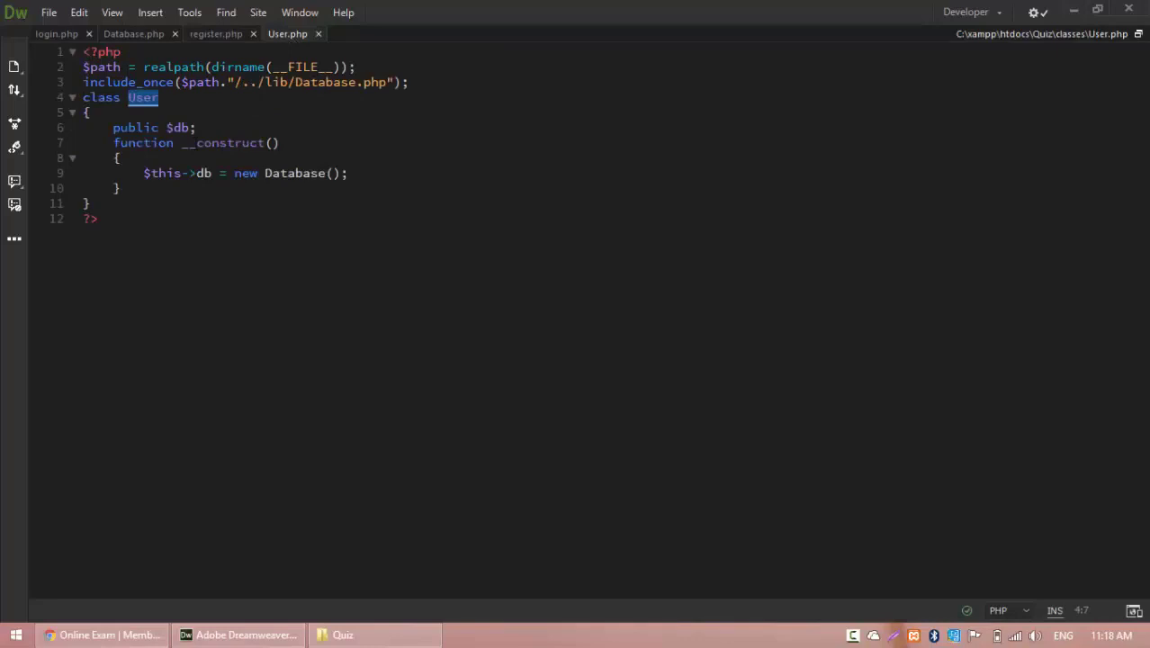
Step: Add an empty public function userLogin($mail, $password) to the User class
type("public function userLogin($mail, $password")
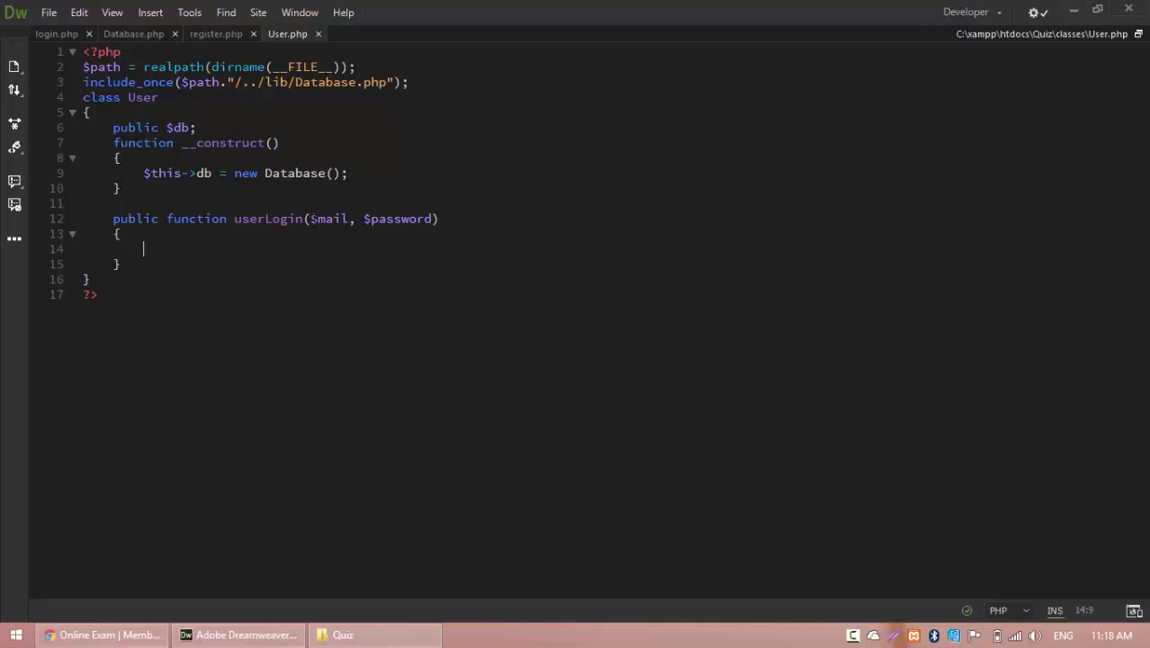
left_click(133, 33)
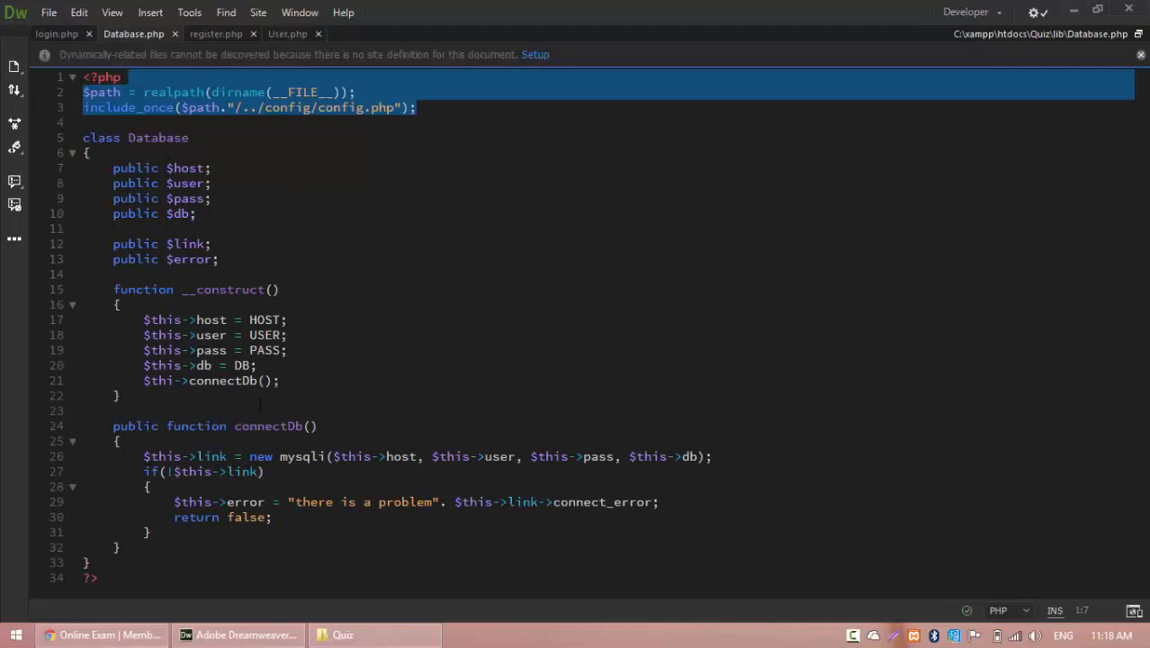
left_click(288, 32)
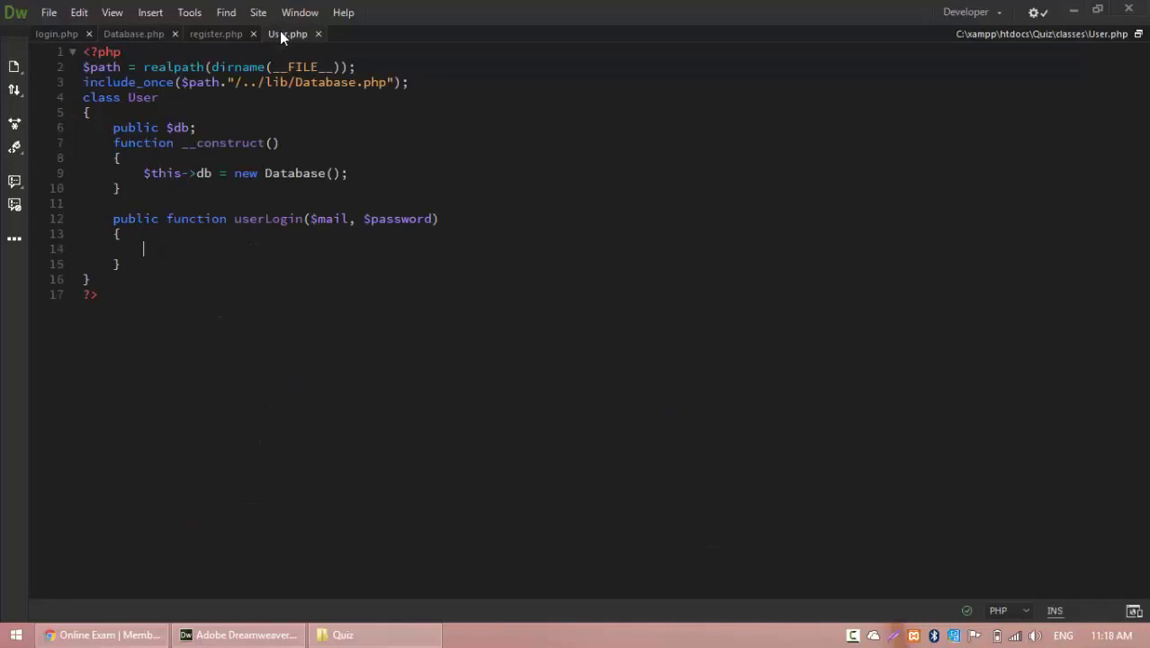